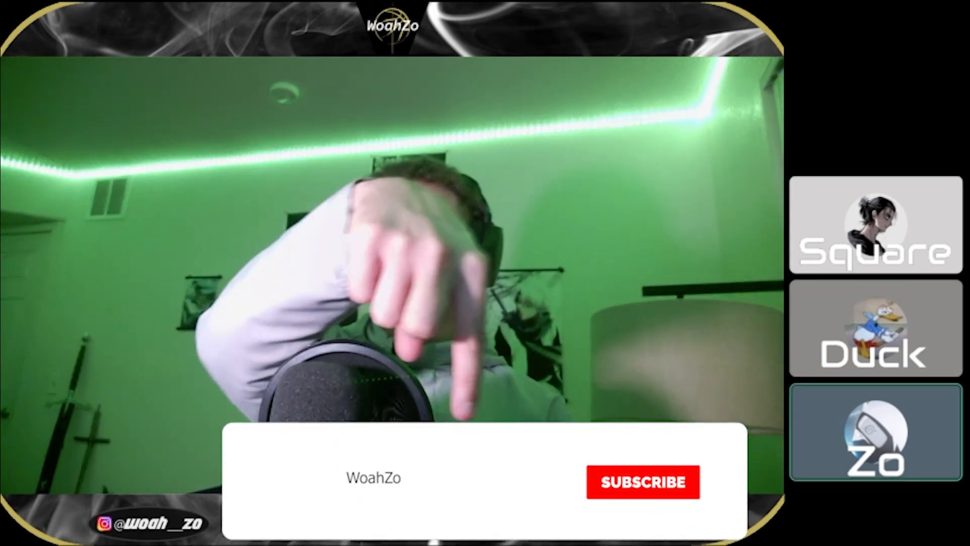
- Trigger the WoahZo subscribe animation so Subscribe turns to Subscribed and the bell rings
left_click(642, 482)
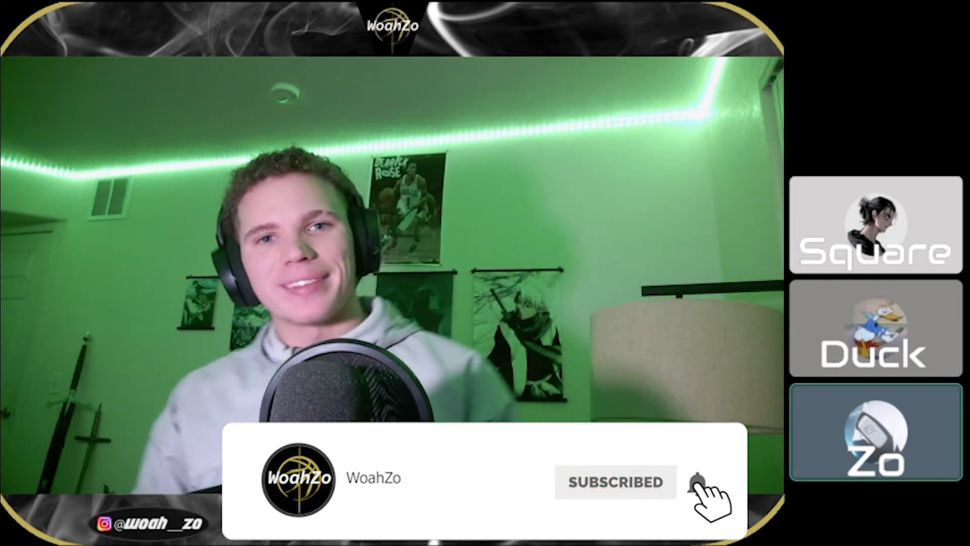